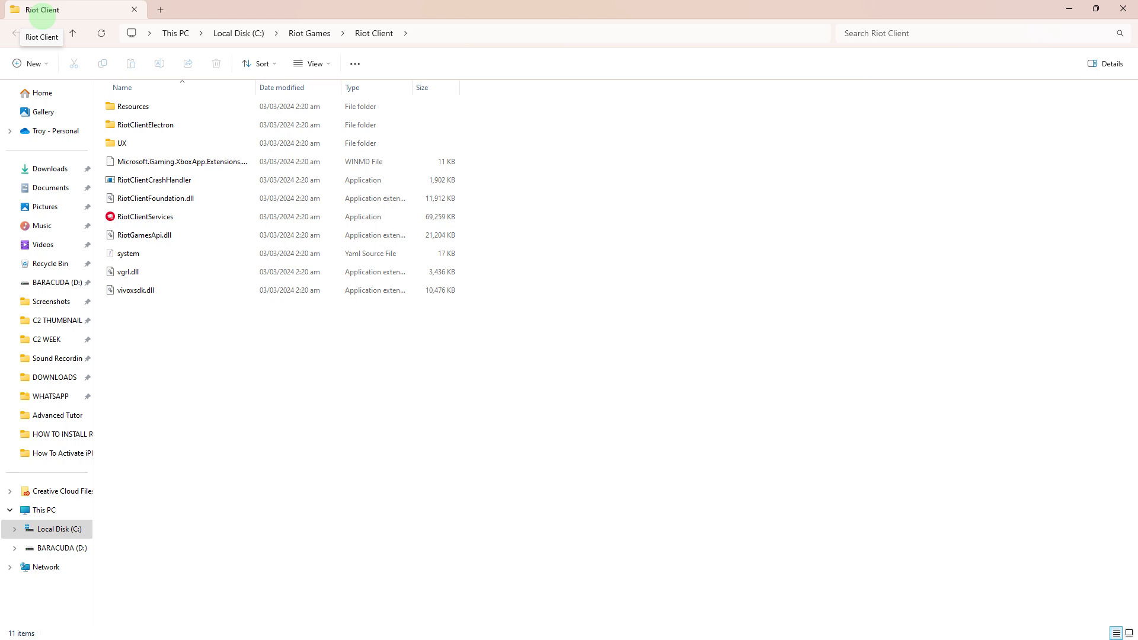
{"action": "mouse_move", "coordinate": [253, 37]}
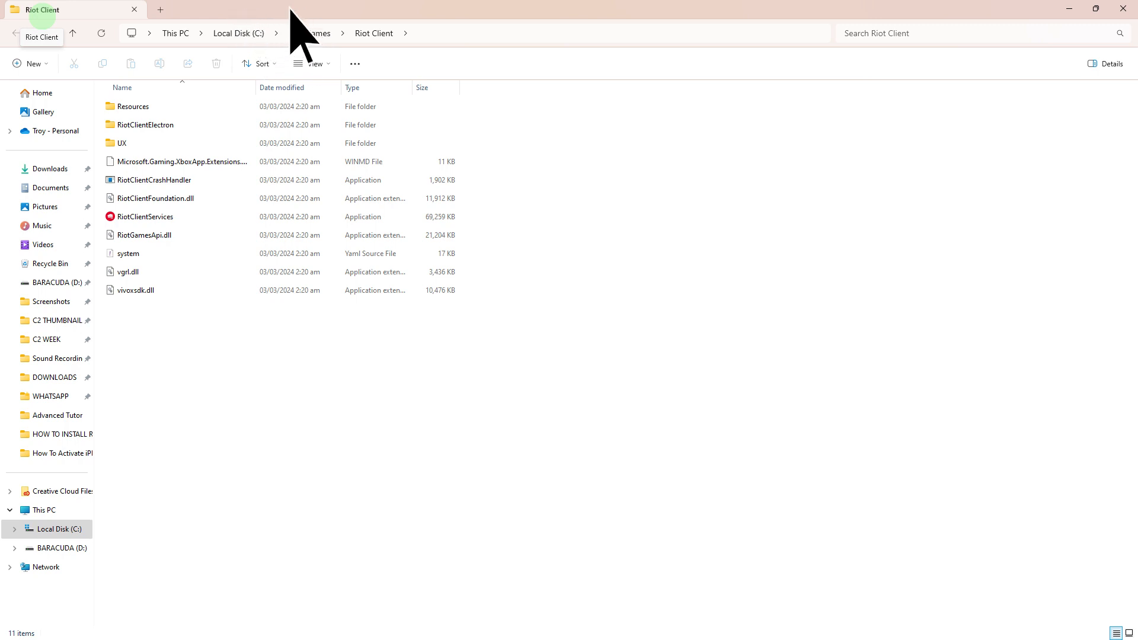
{"action": "mouse_move", "coordinate": [374, 37]}
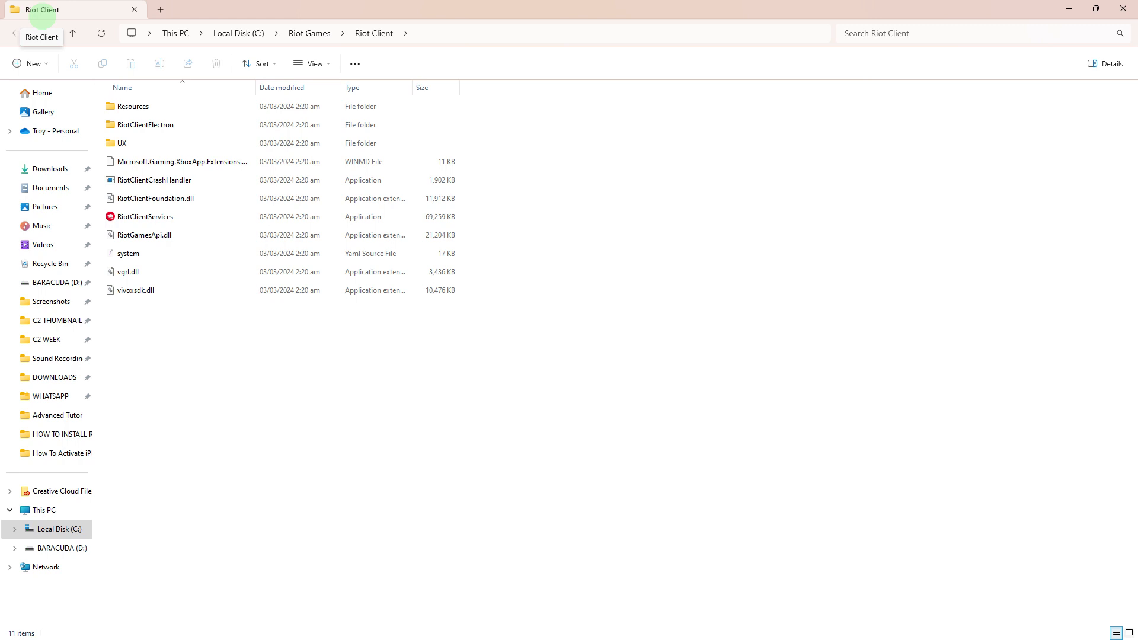
Step: Bring up the context menu for the RiotClientServices application in the Riot Client folder
{"action": "left_click", "coordinate": [145, 216]}
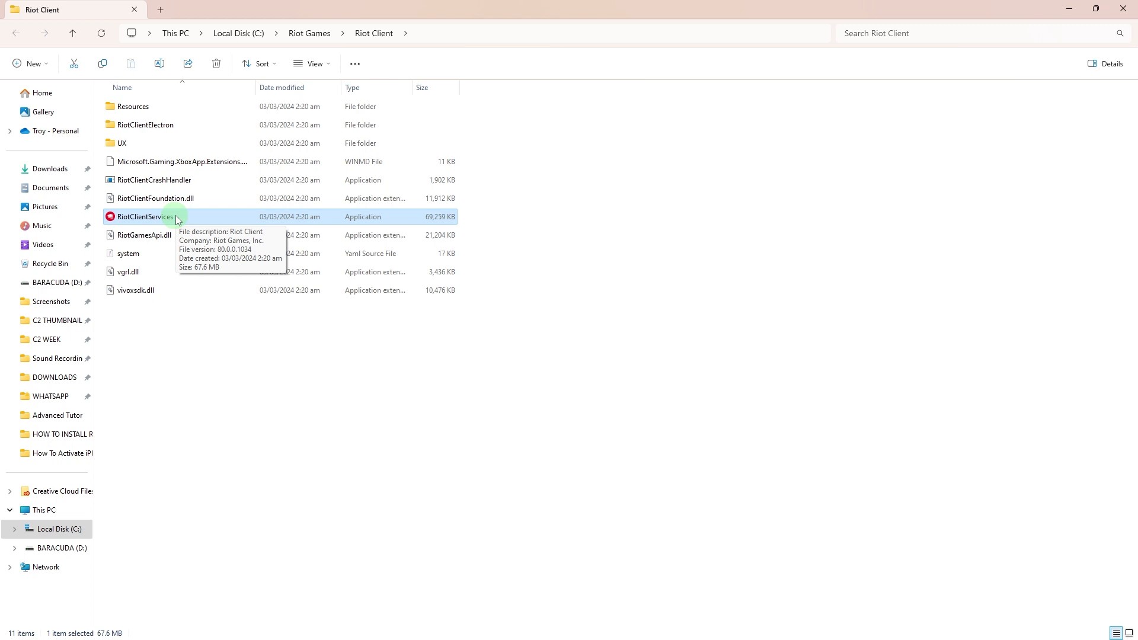
{"action": "right_click", "coordinate": [144, 216]}
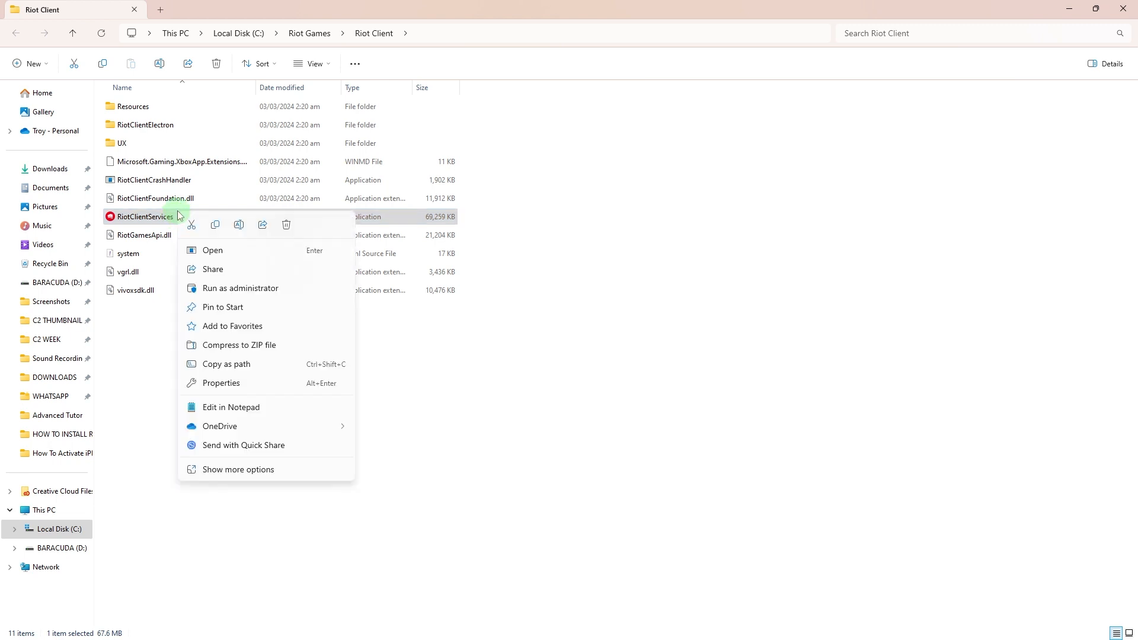
{"action": "mouse_move", "coordinate": [231, 458]}
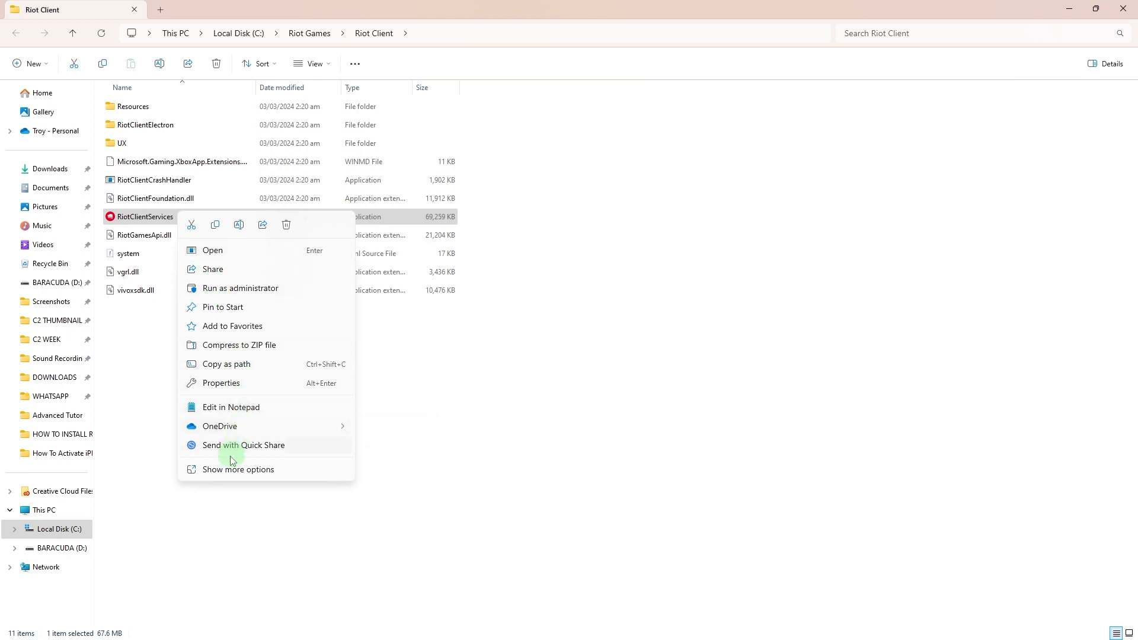
Step: Create a desktop shortcut to RiotClientServices via Show more options > Send to > Desktop
{"action": "left_click", "coordinate": [237, 469]}
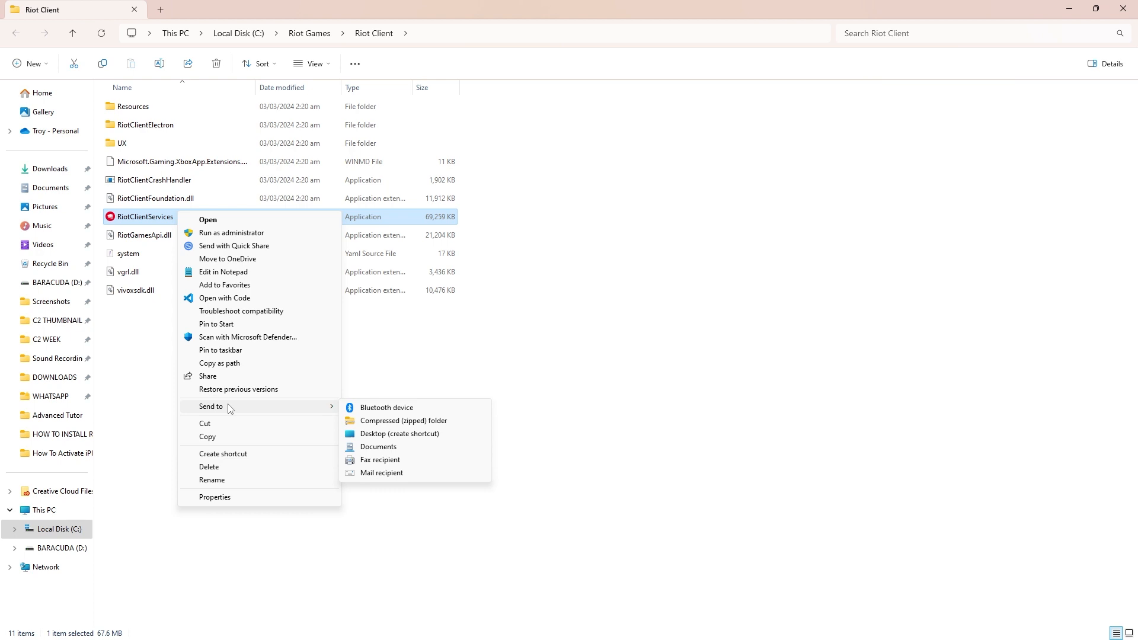
{"action": "mouse_move", "coordinate": [245, 408]}
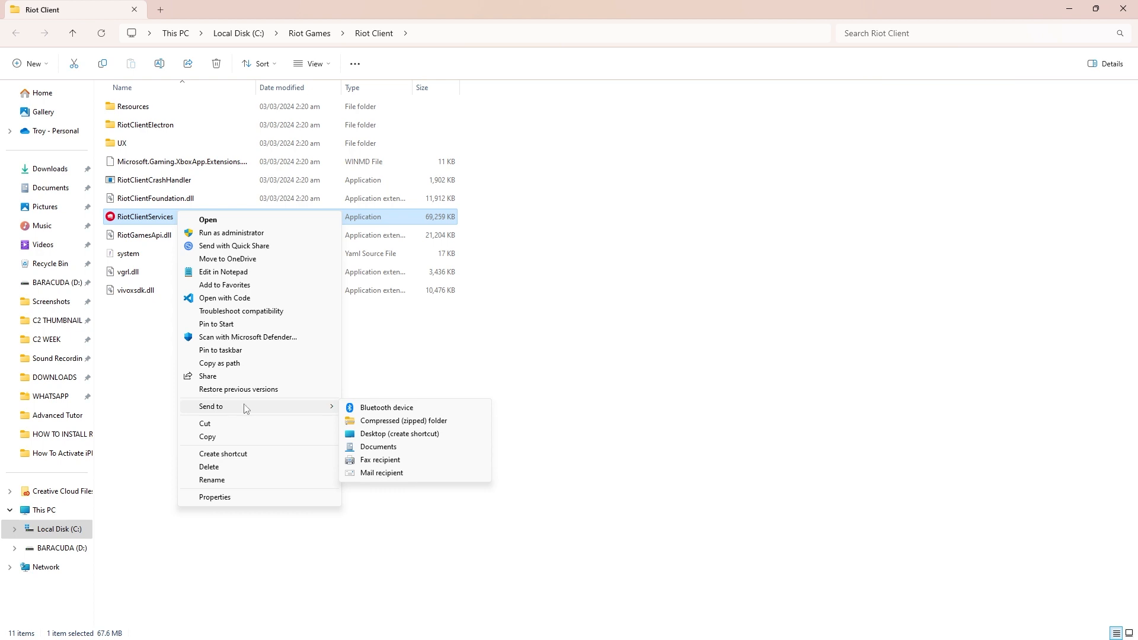
{"action": "mouse_move", "coordinate": [383, 436]}
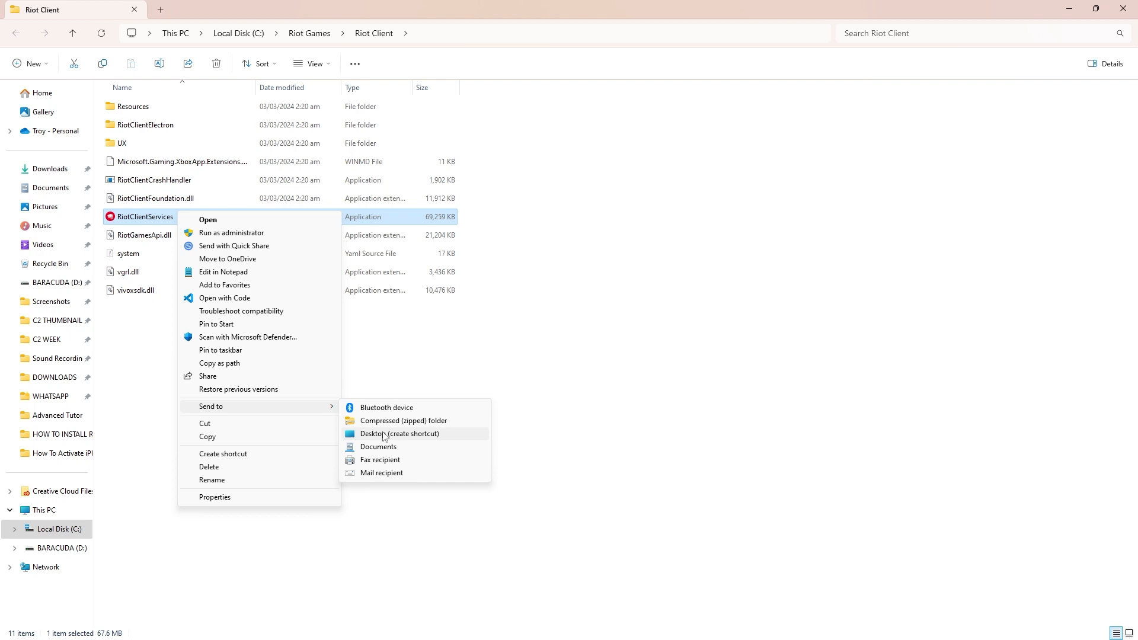
{"action": "left_click", "coordinate": [400, 434]}
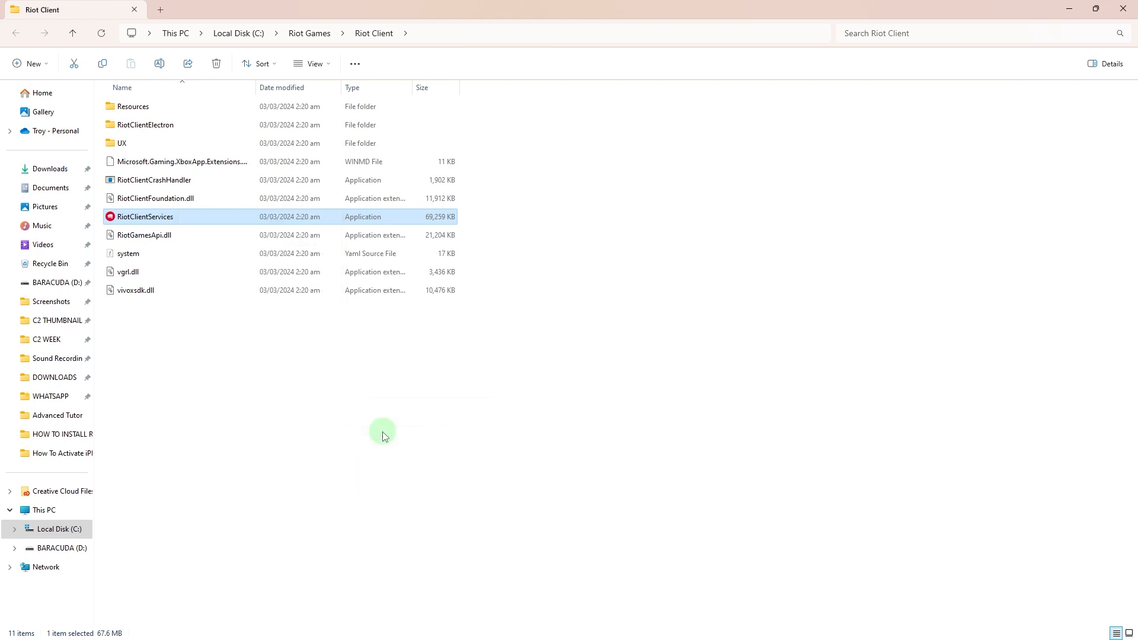